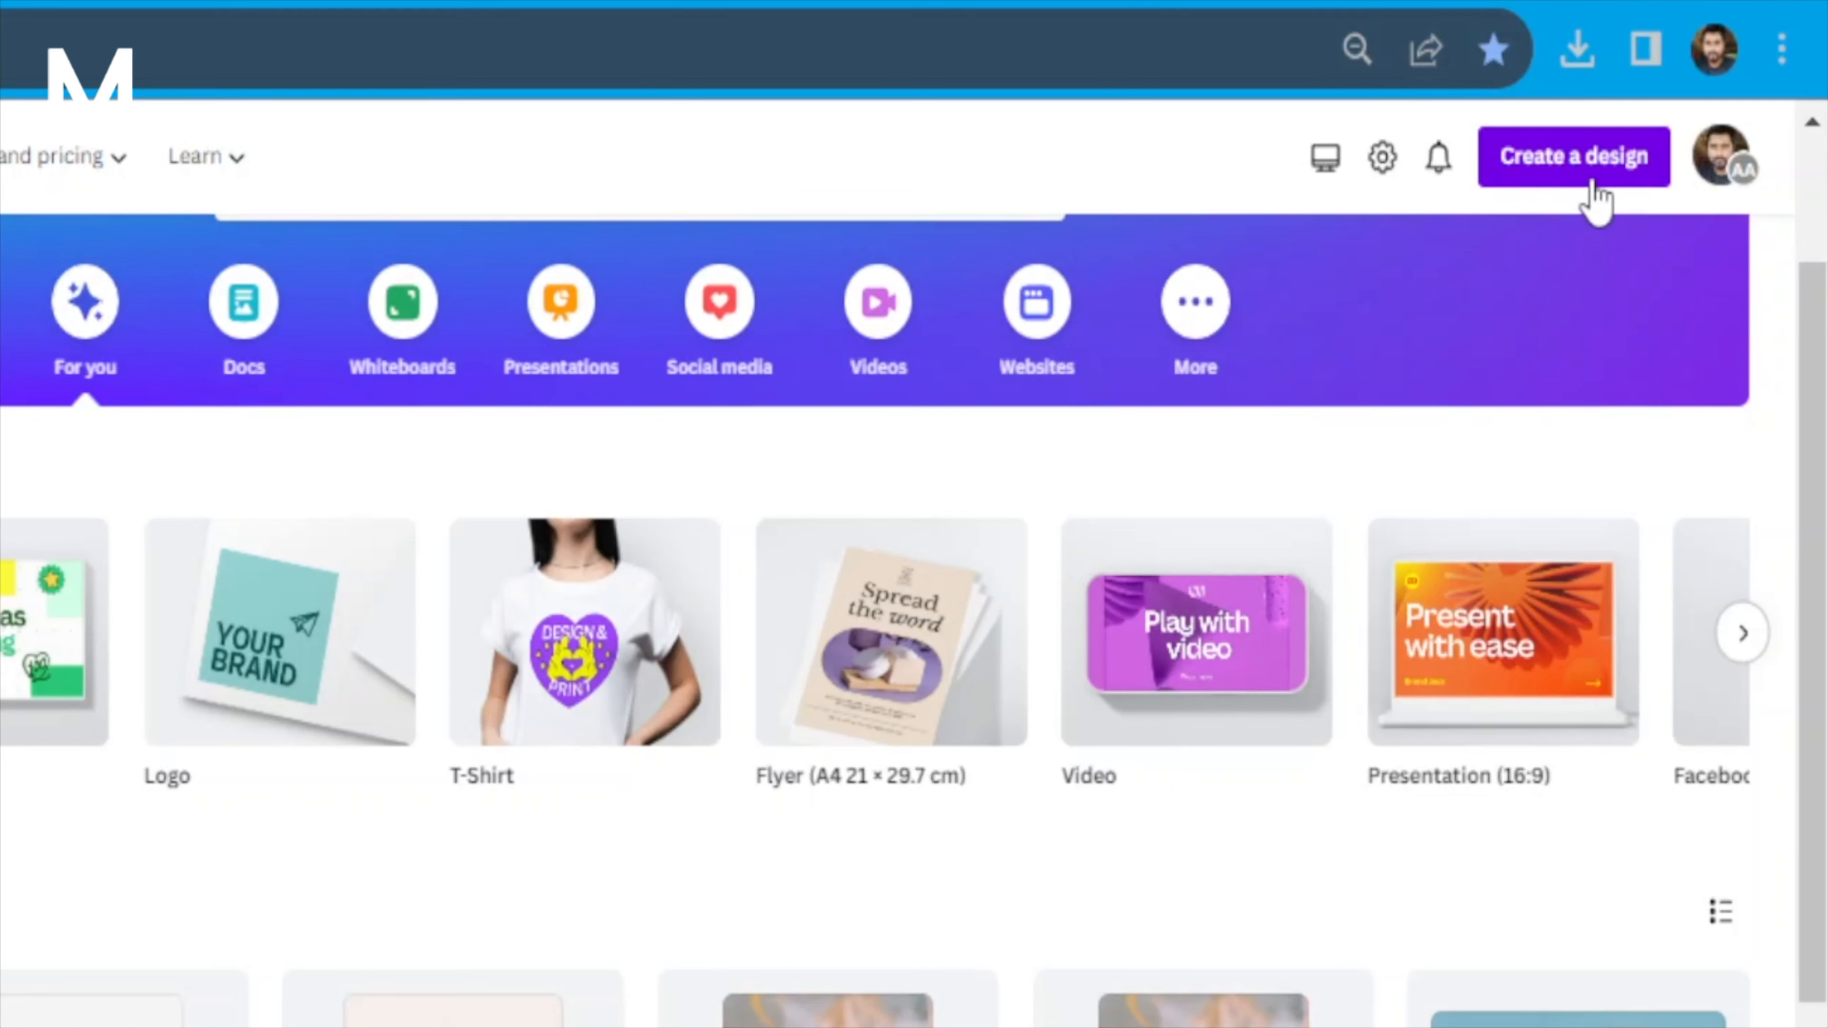
Start a new design from an imported file and bring up the file picker for the PDF
click(1573, 156)
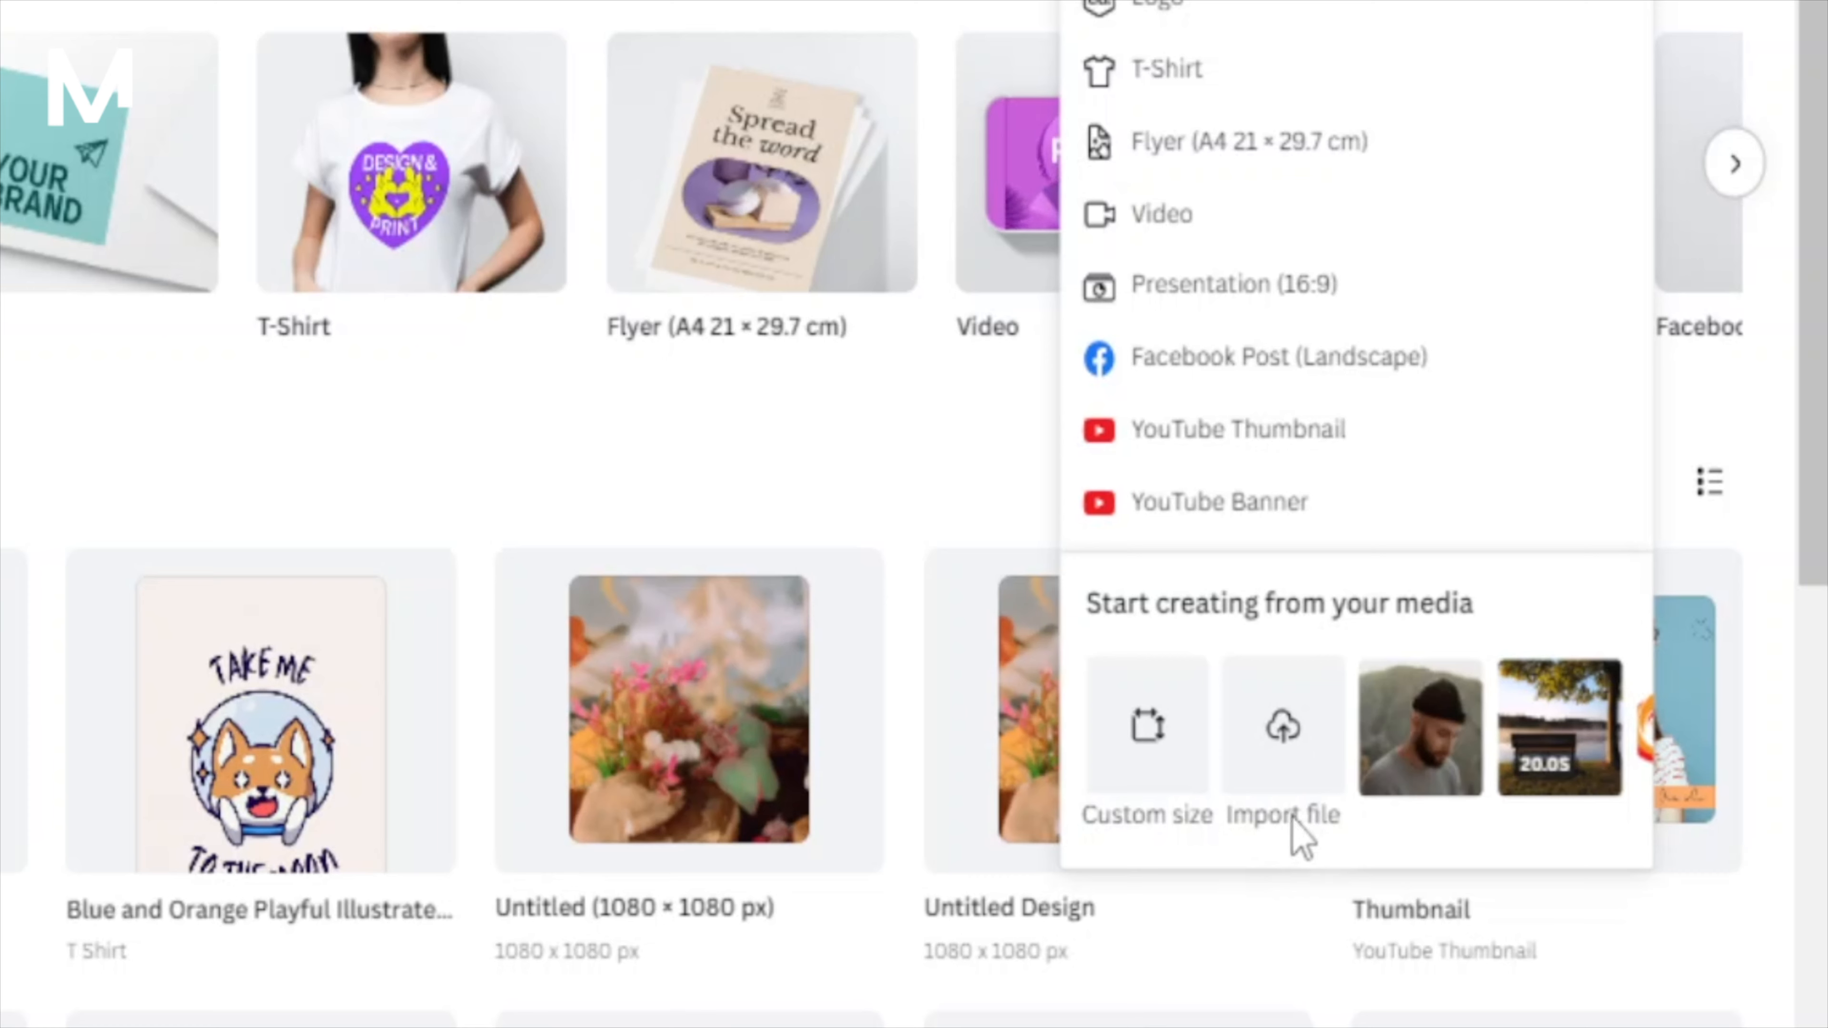
click(1281, 726)
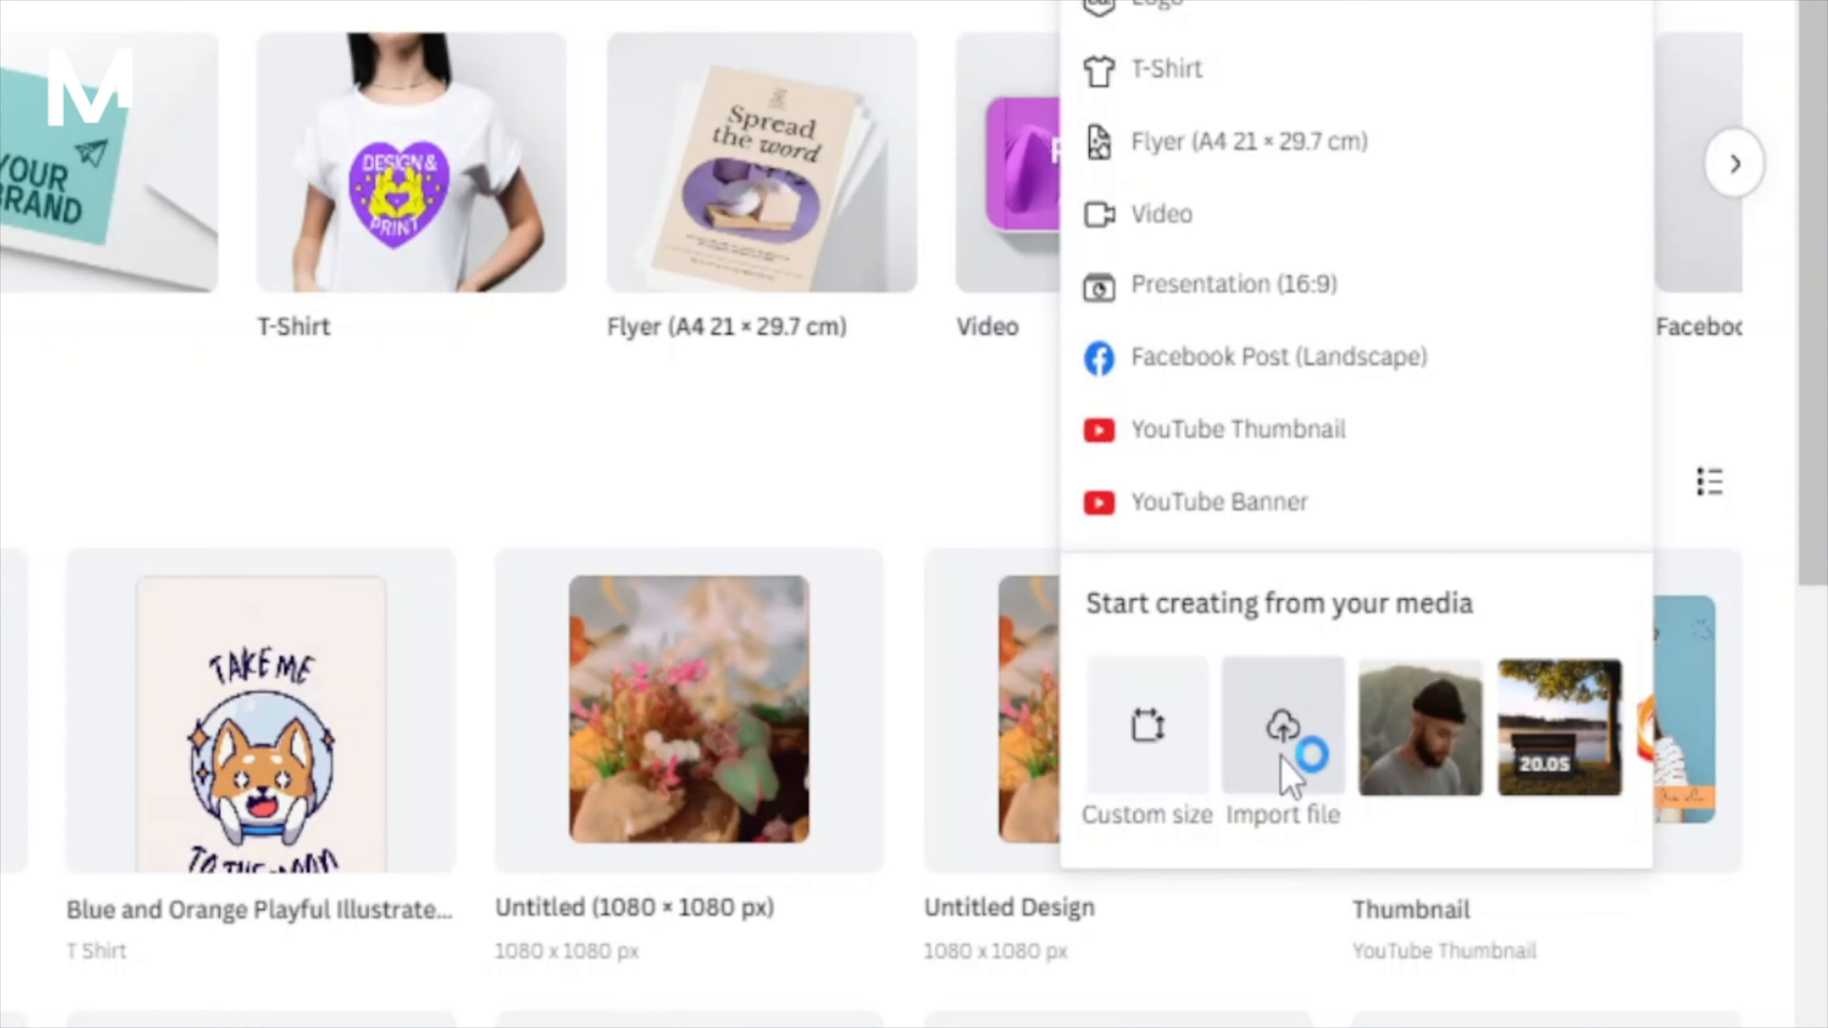
click(1282, 727)
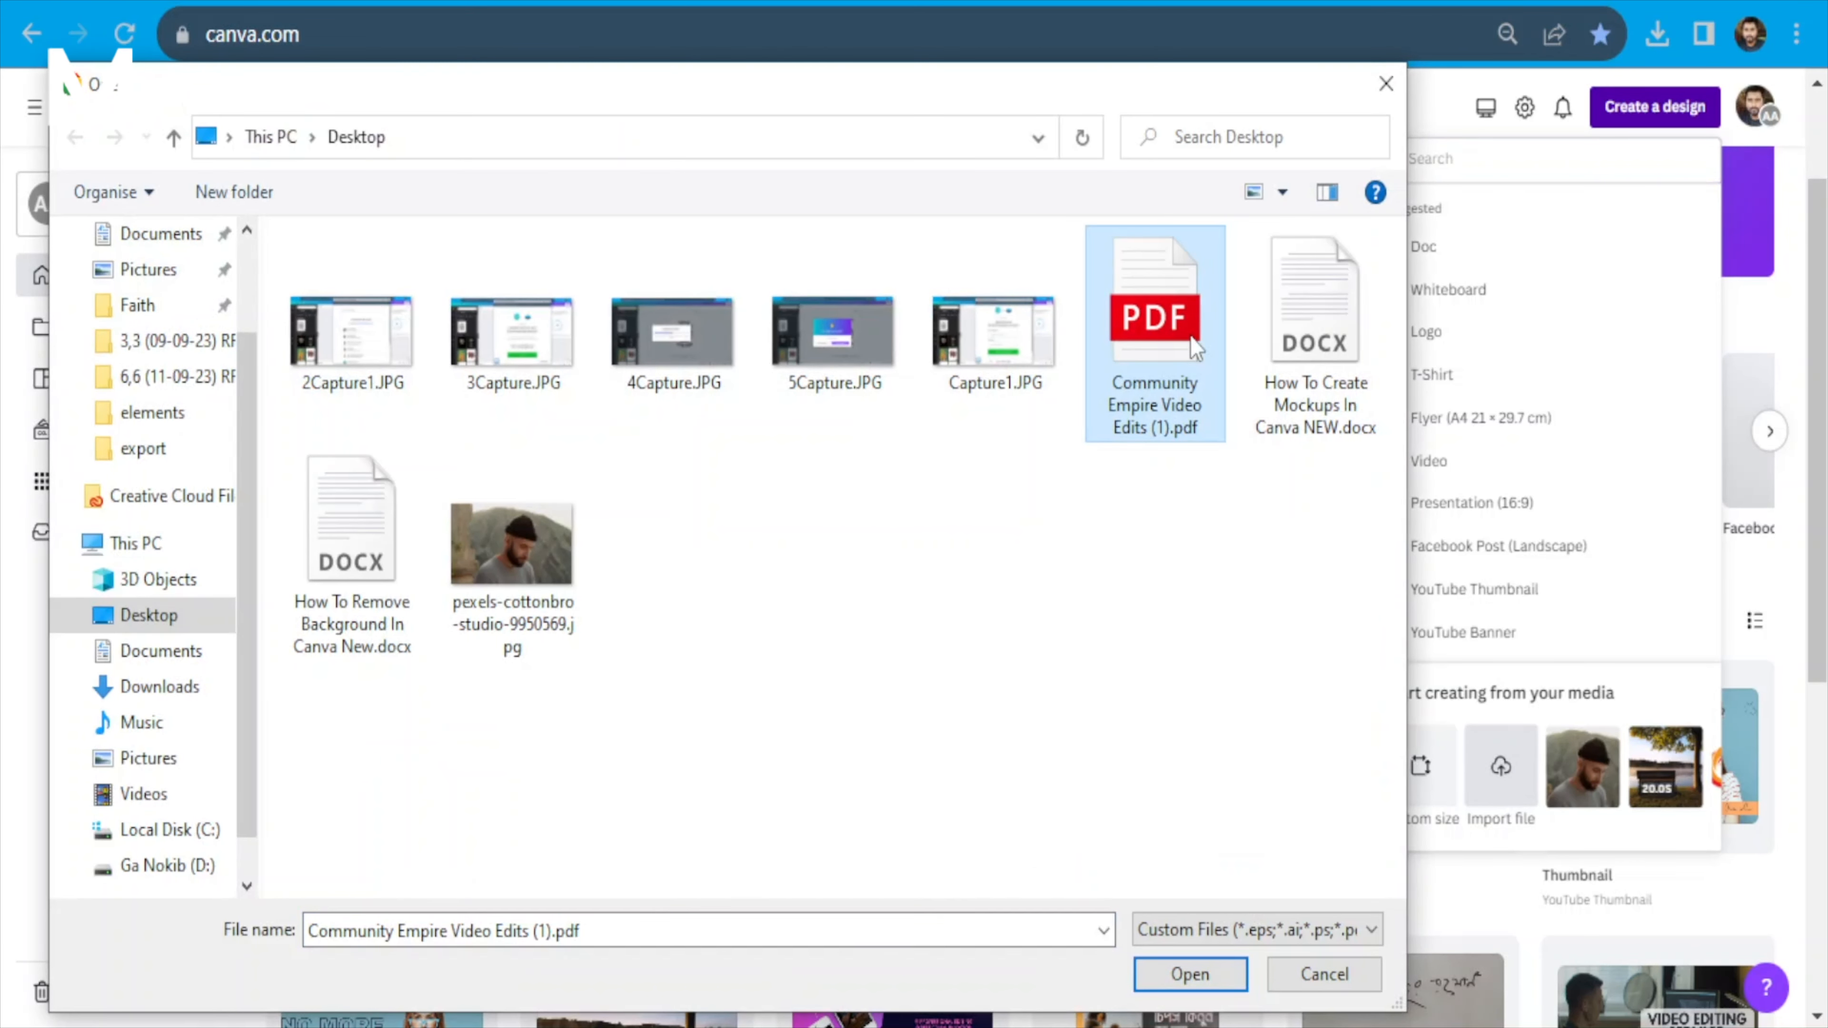
mouse_move(1184, 417)
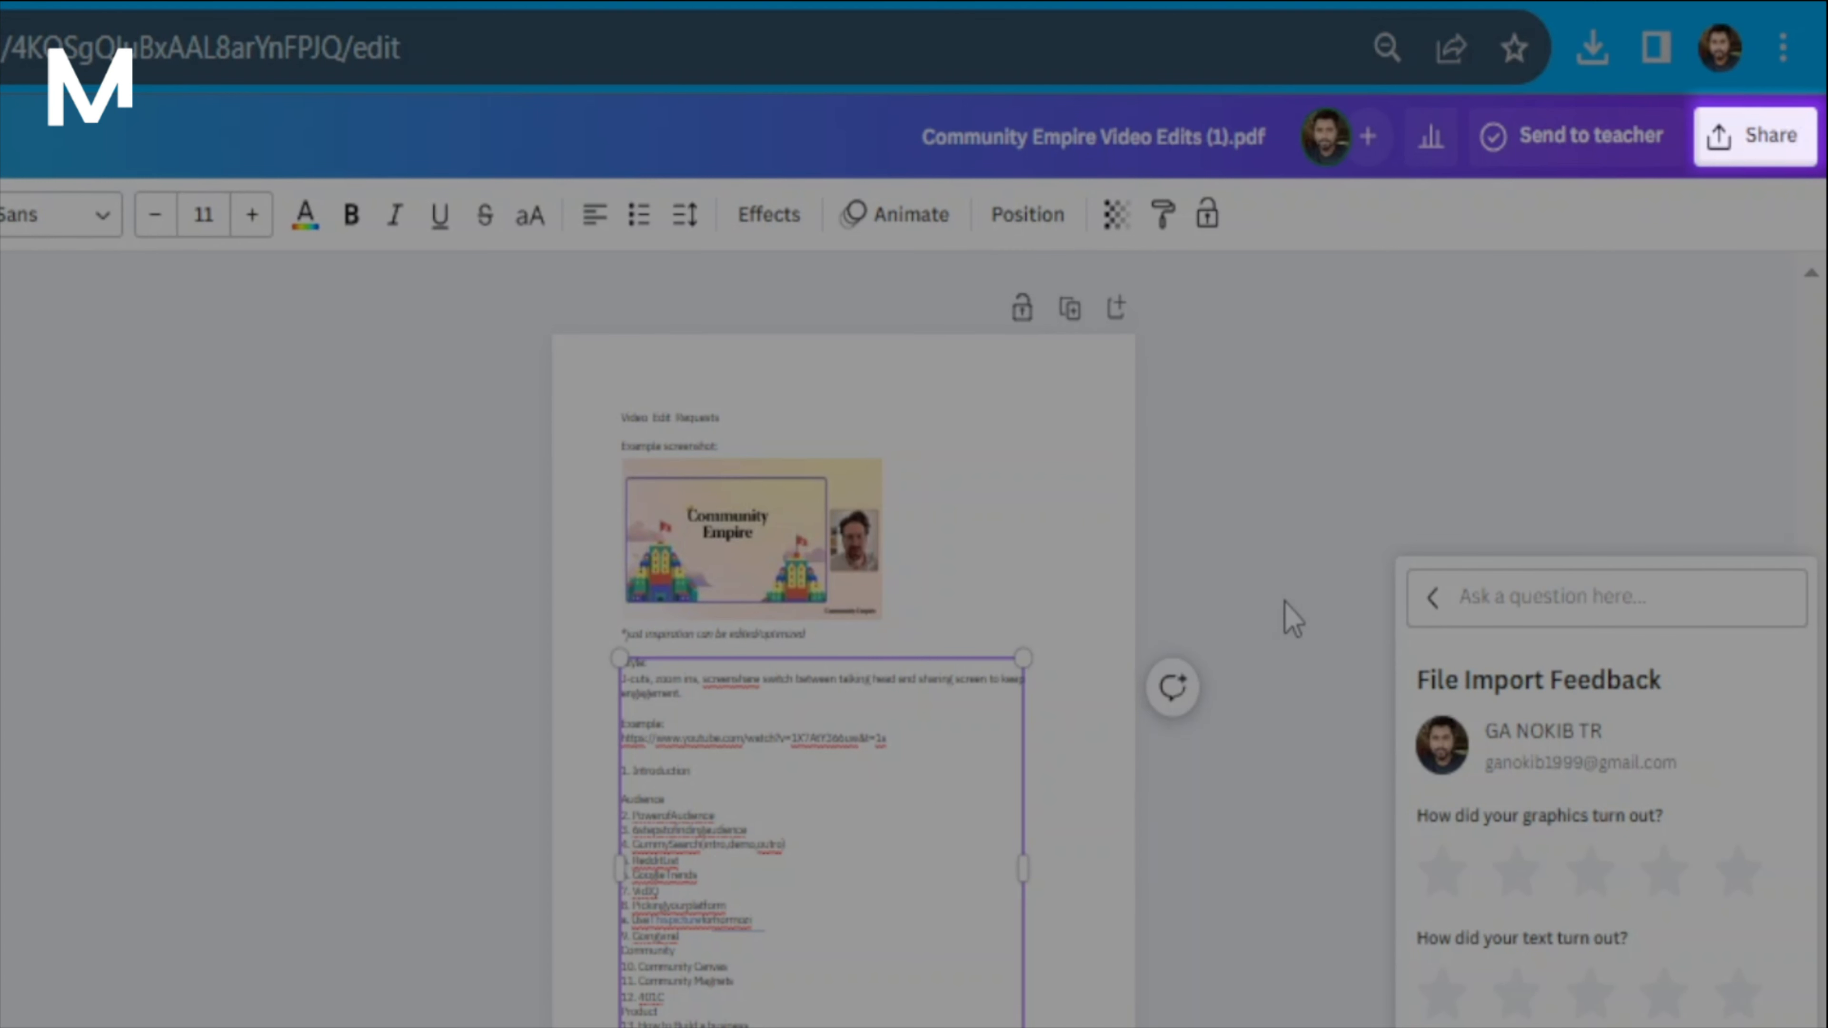
Download the imported design as a PDF Standard file via the Share menu
click(1755, 135)
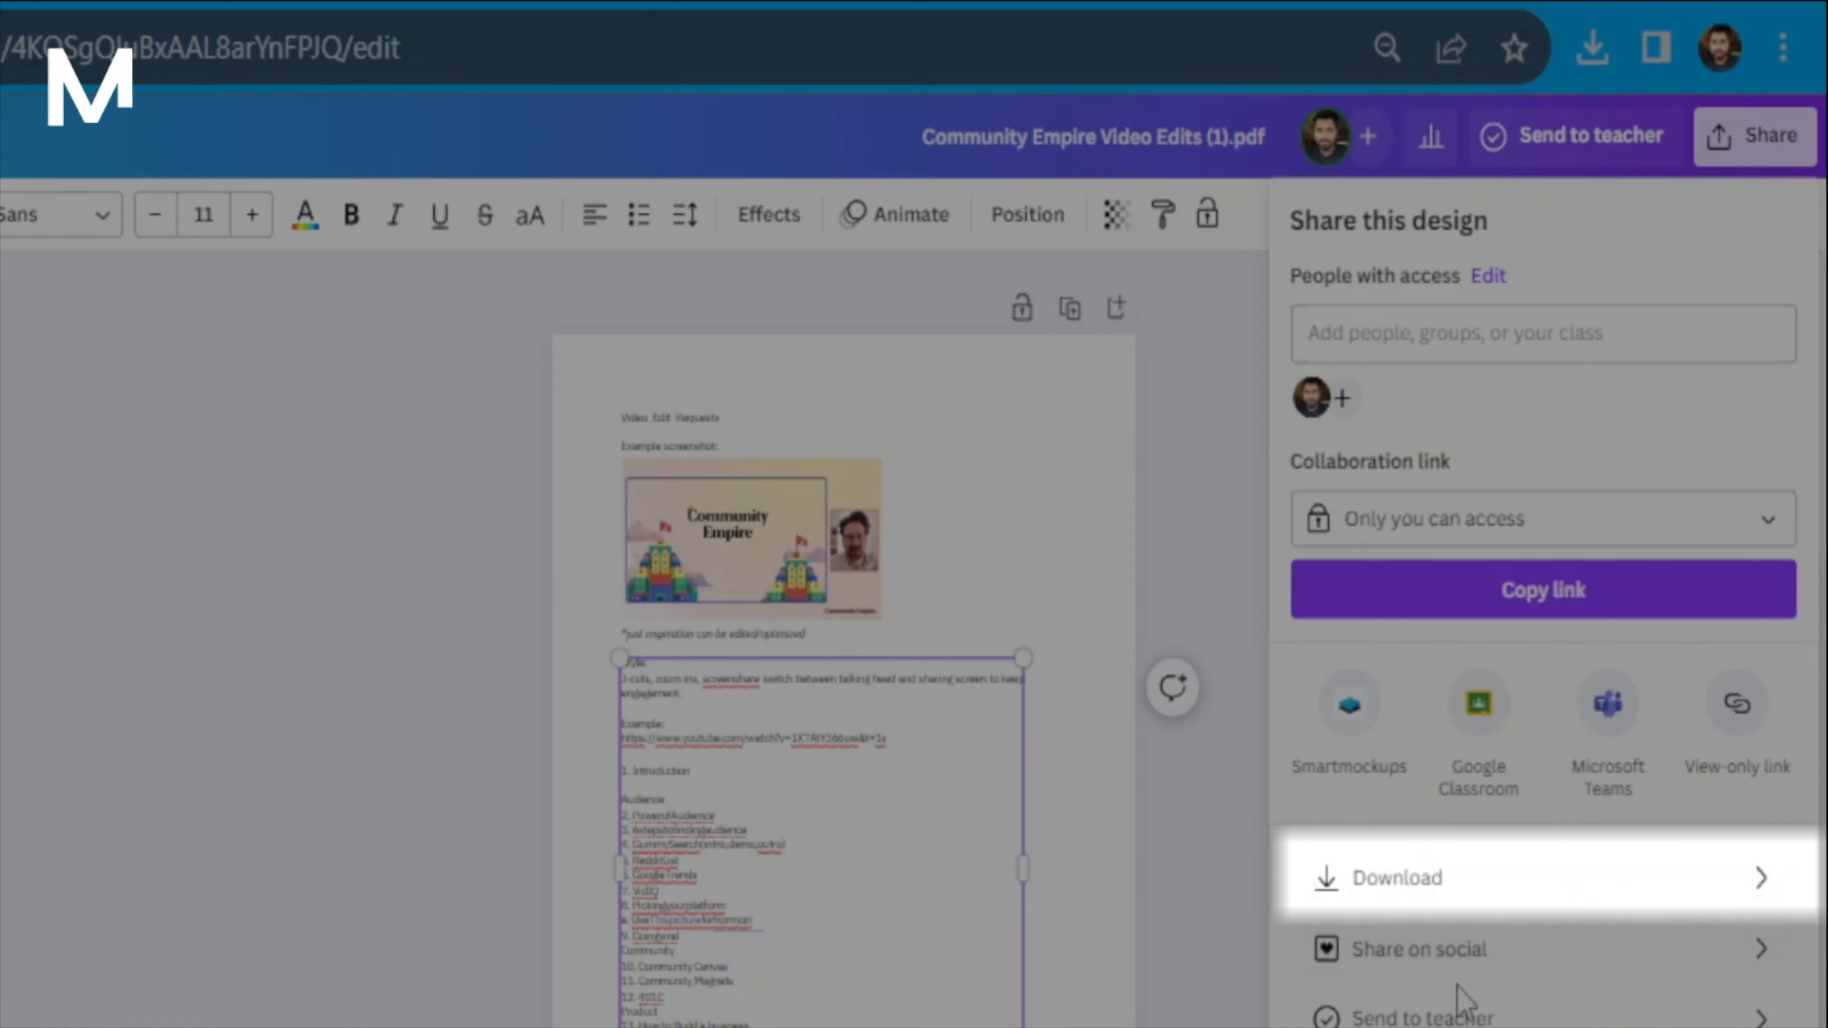
click(1395, 878)
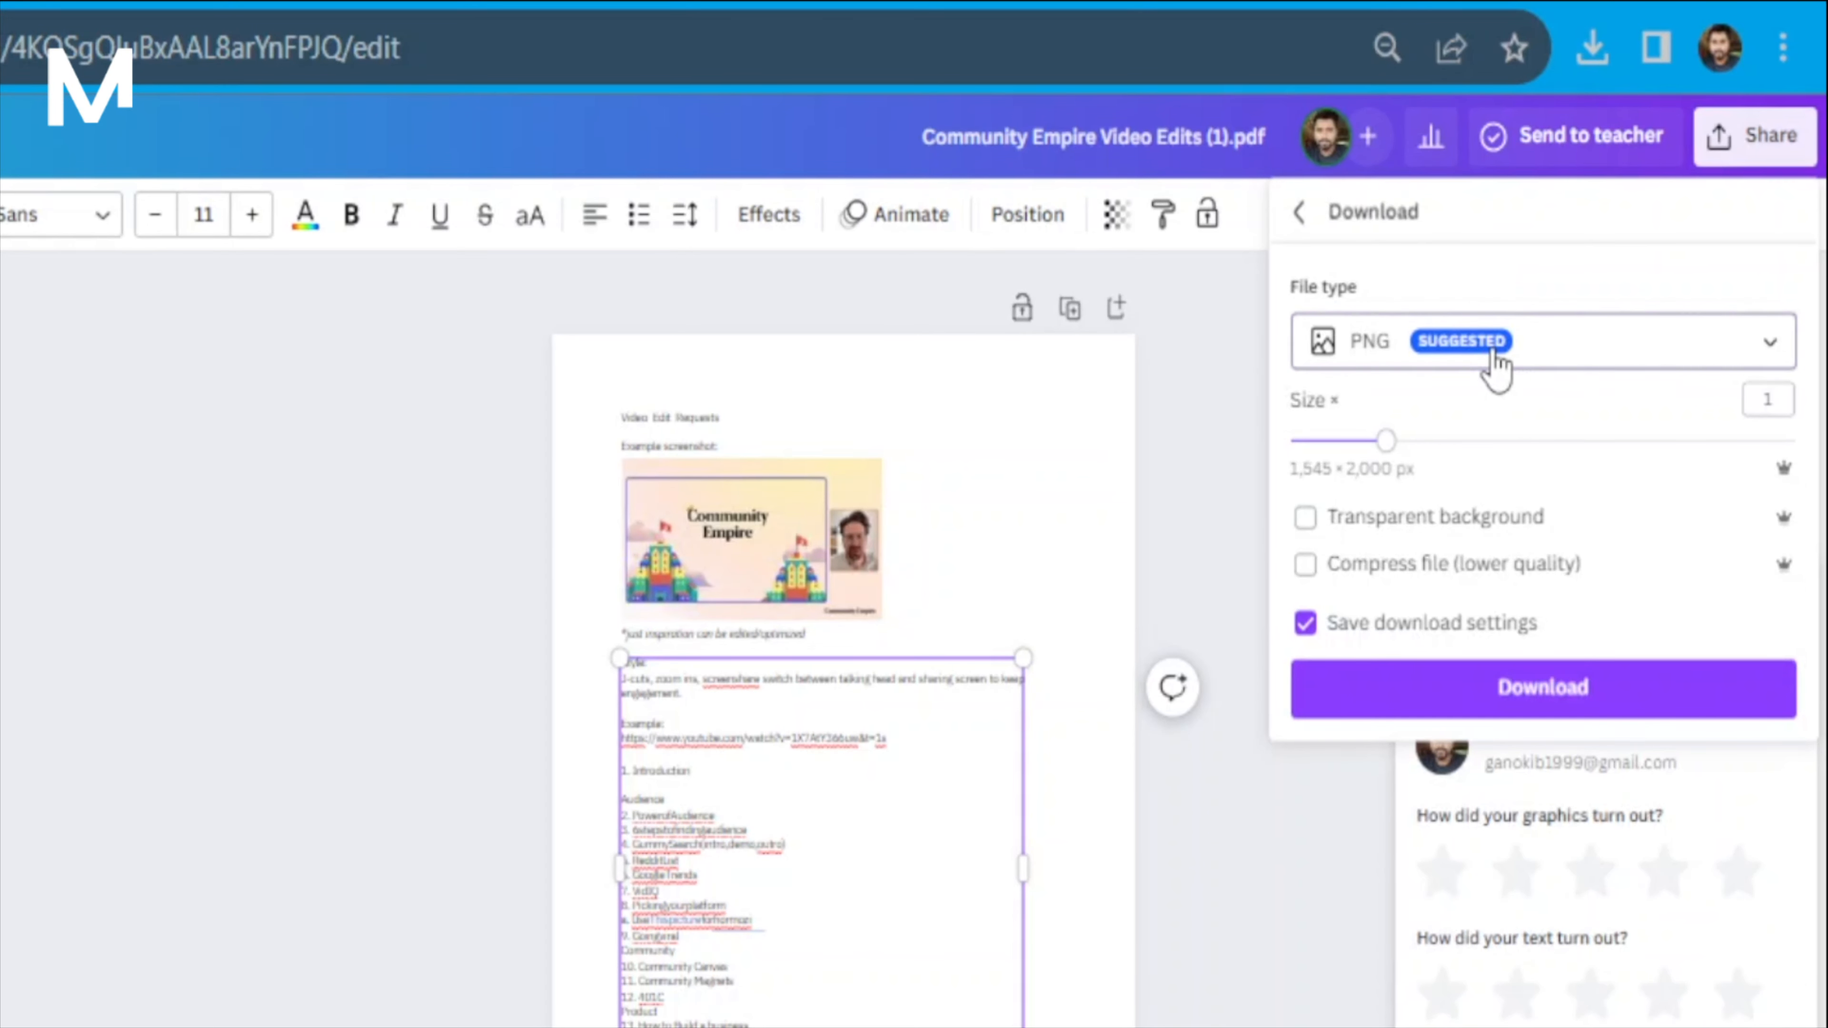
click(1767, 341)
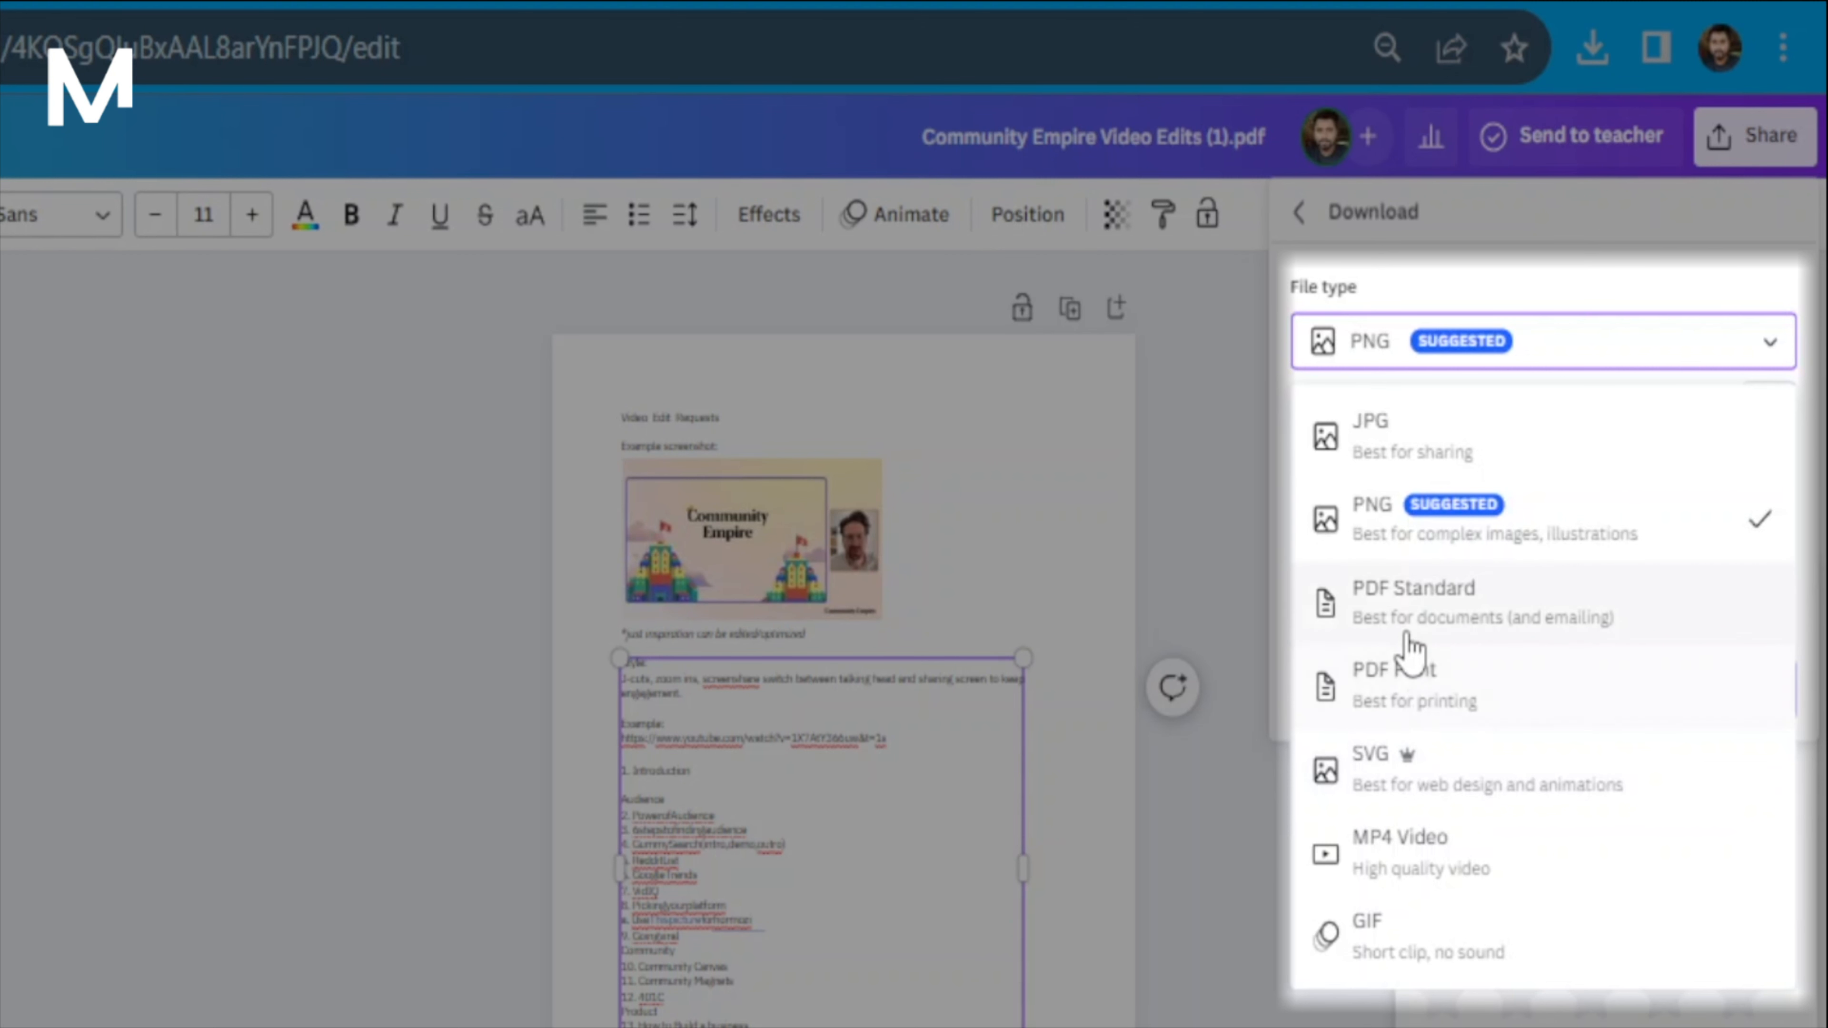
mouse_move(1420, 629)
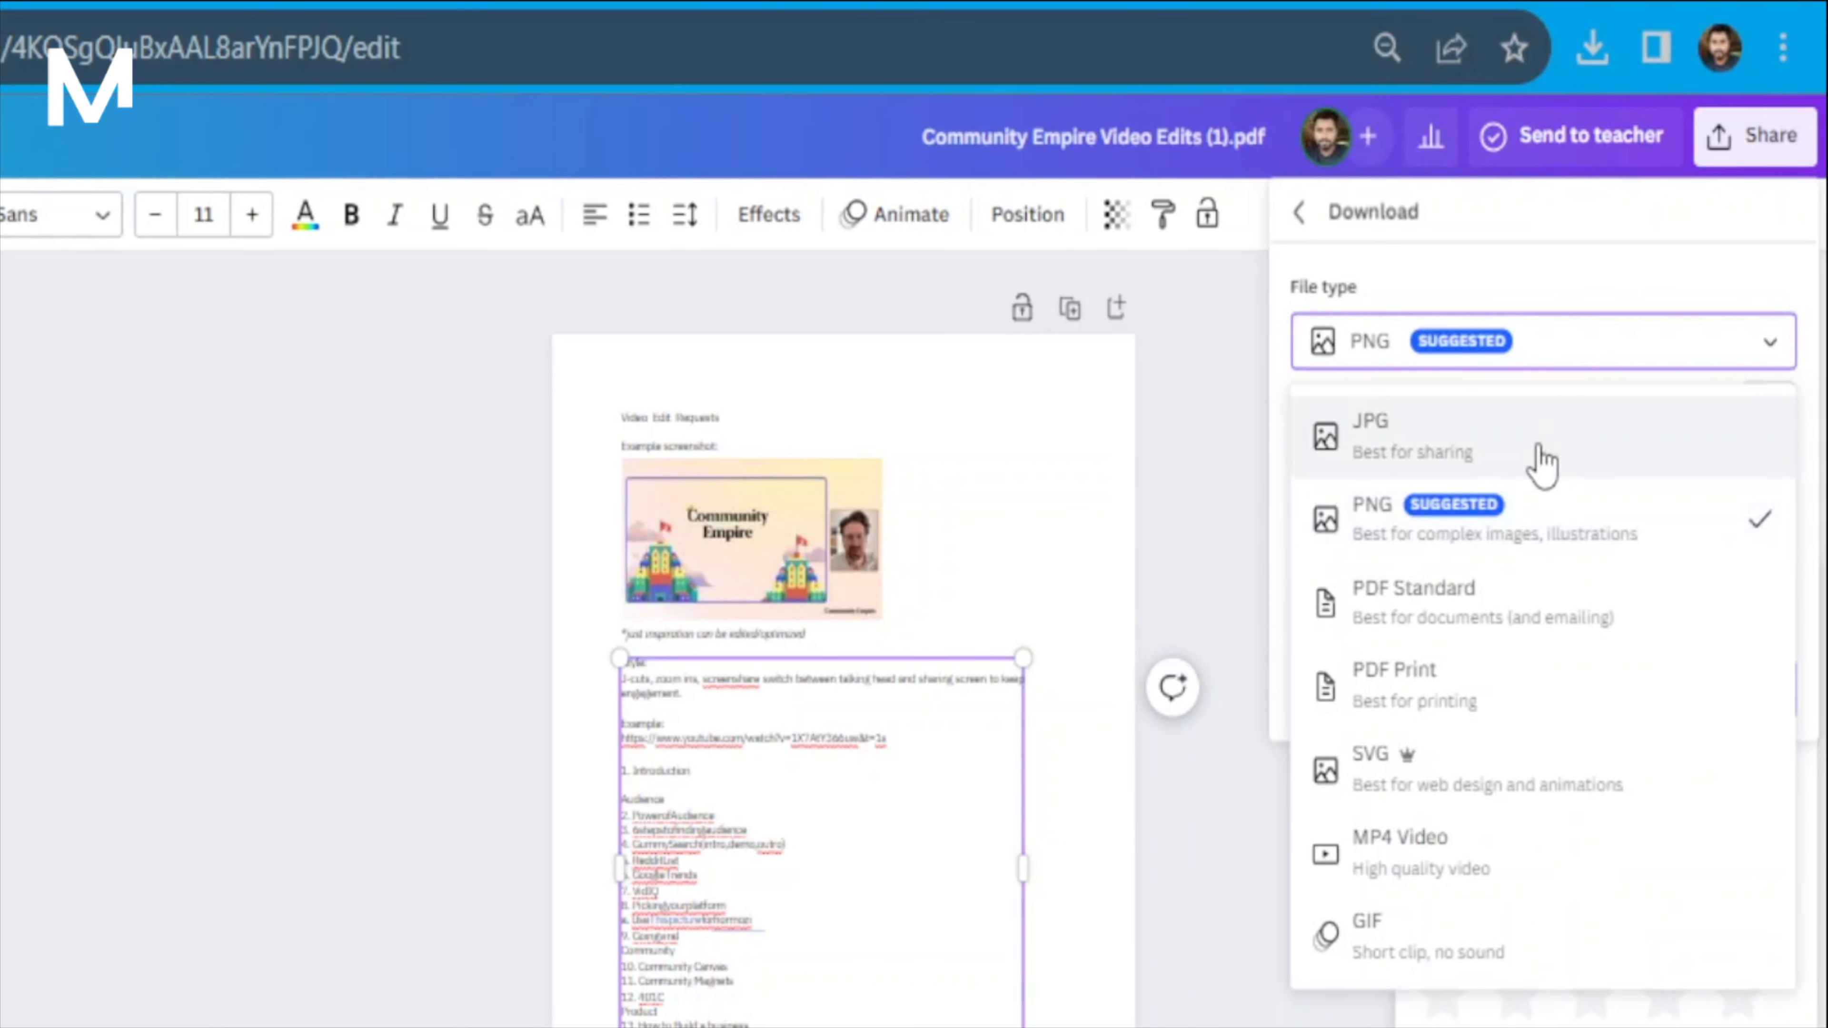
click(1414, 602)
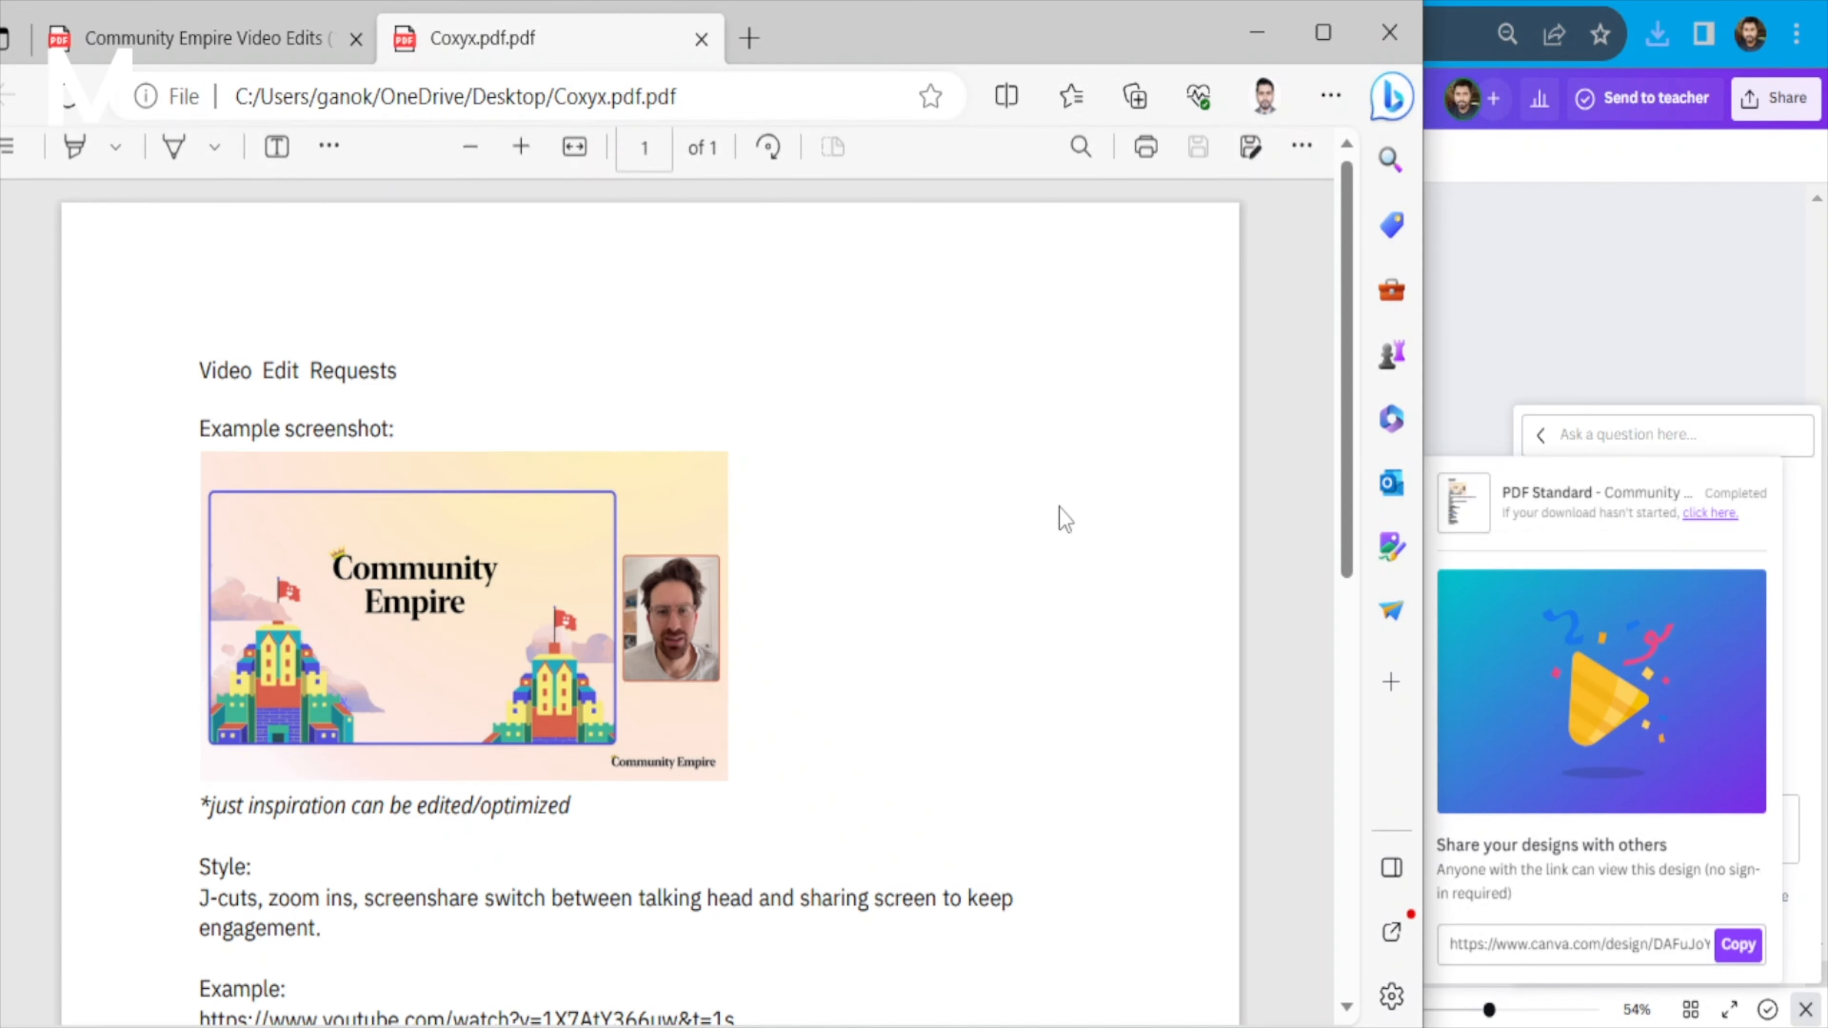
Scroll through the downloaded PDF in Edge's viewer and return to the Canva tab
scroll(down, 3)
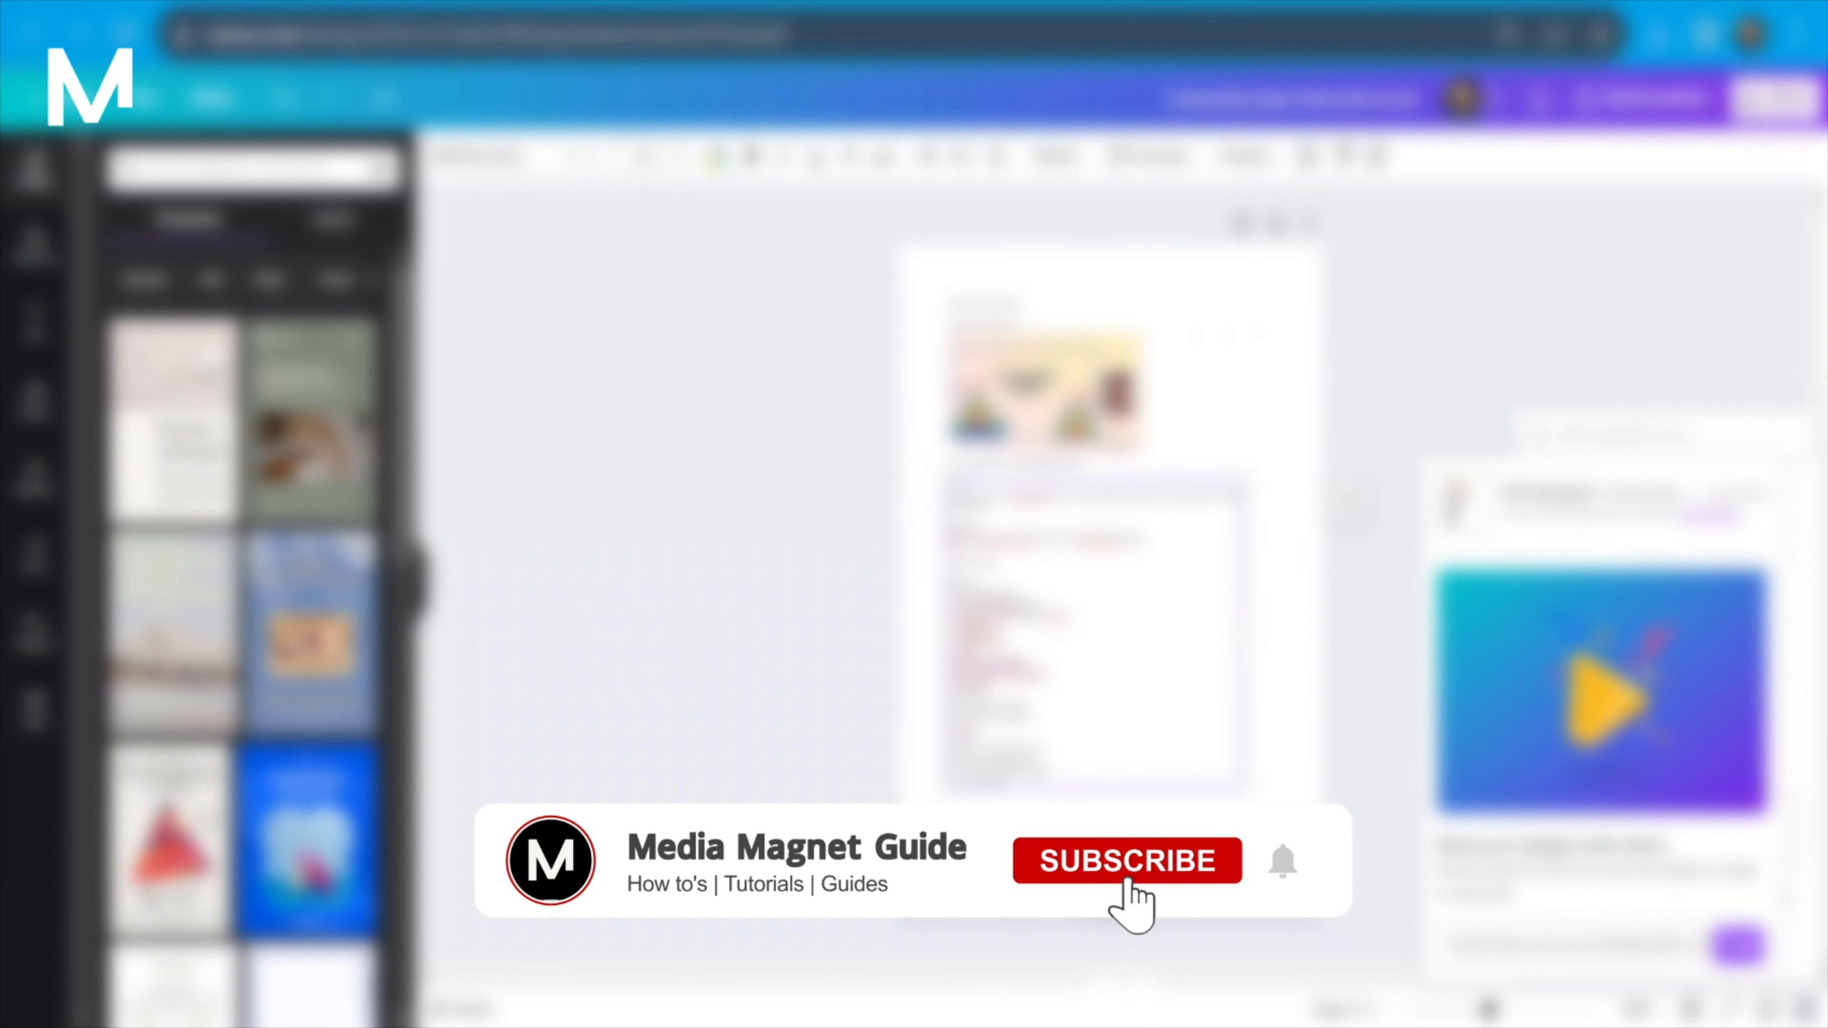
click(1125, 861)
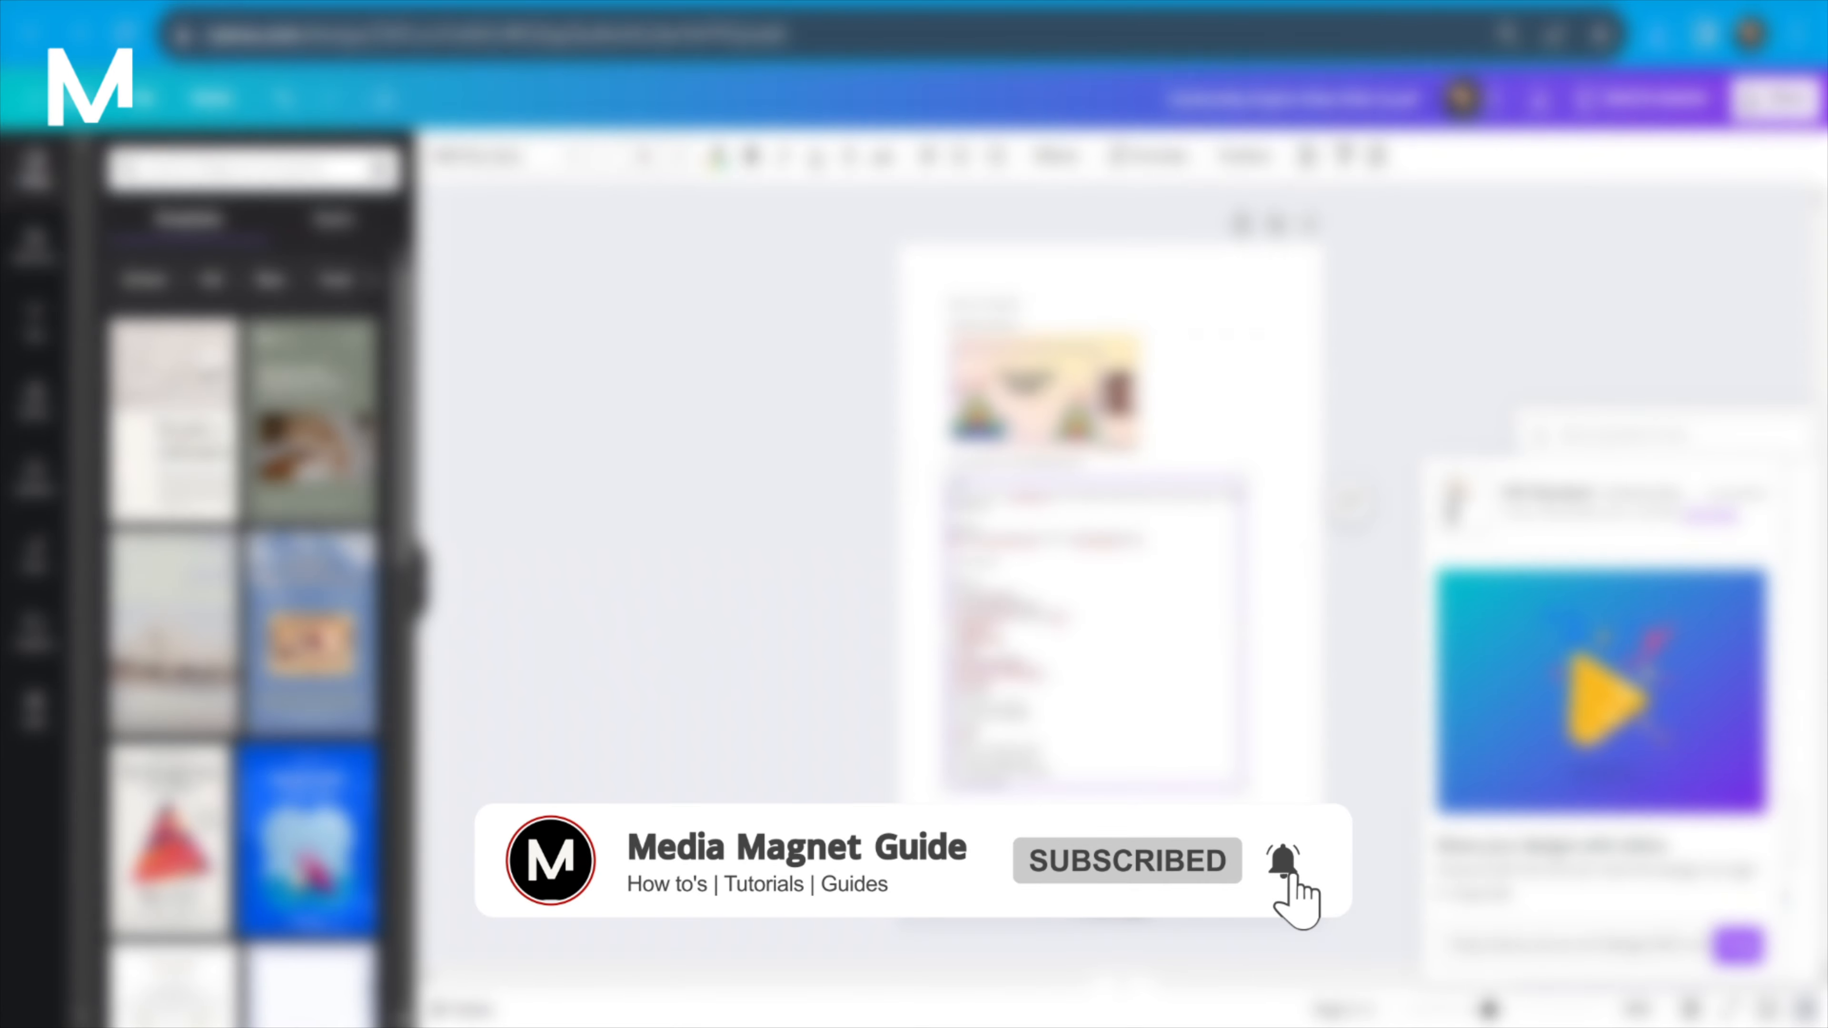